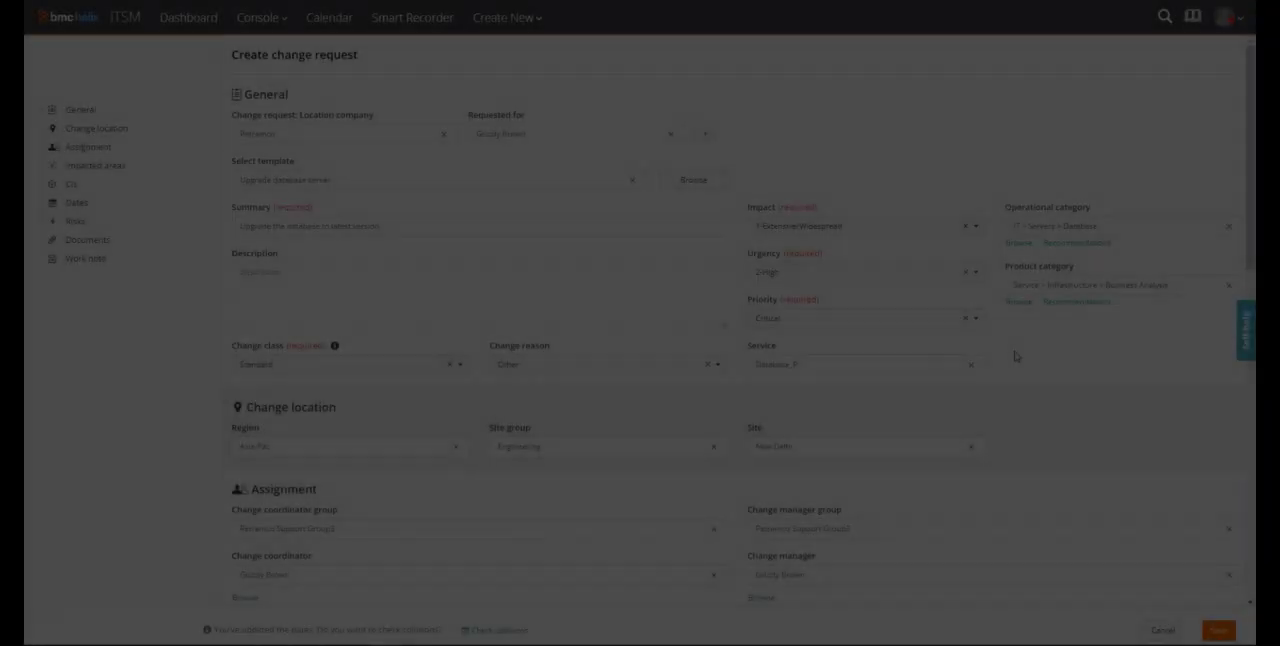
Scroll to the bottom of the form and save the database upgrade change request as a draft
{"action": "scroll", "scroll_direction": "down", "scroll_amount": 3}
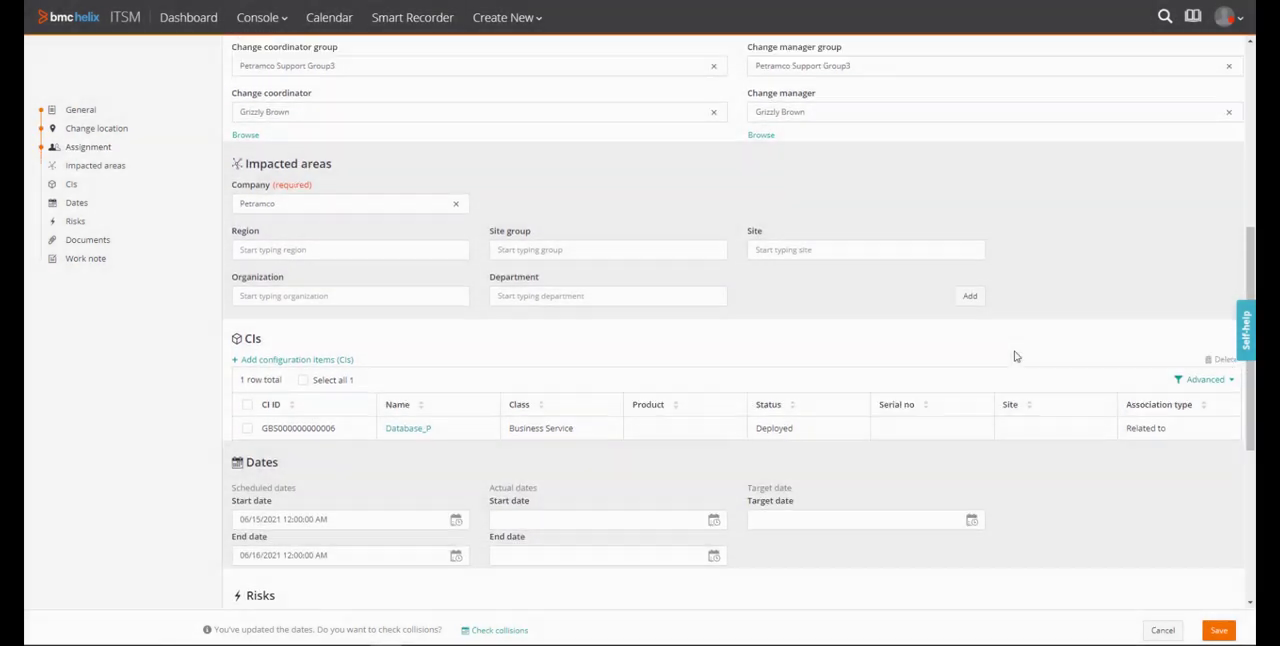
{"action": "scroll", "scroll_direction": "down", "scroll_amount": 3}
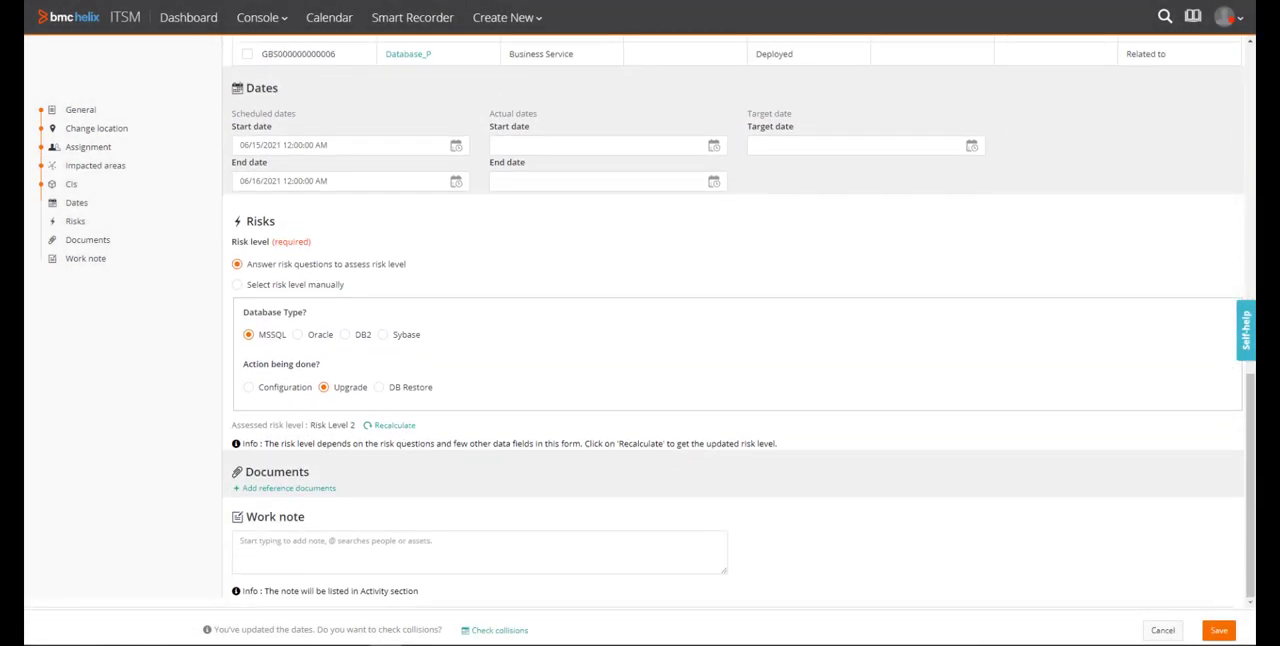
{"action": "scroll", "scroll_direction": "down", "scroll_amount": 3}
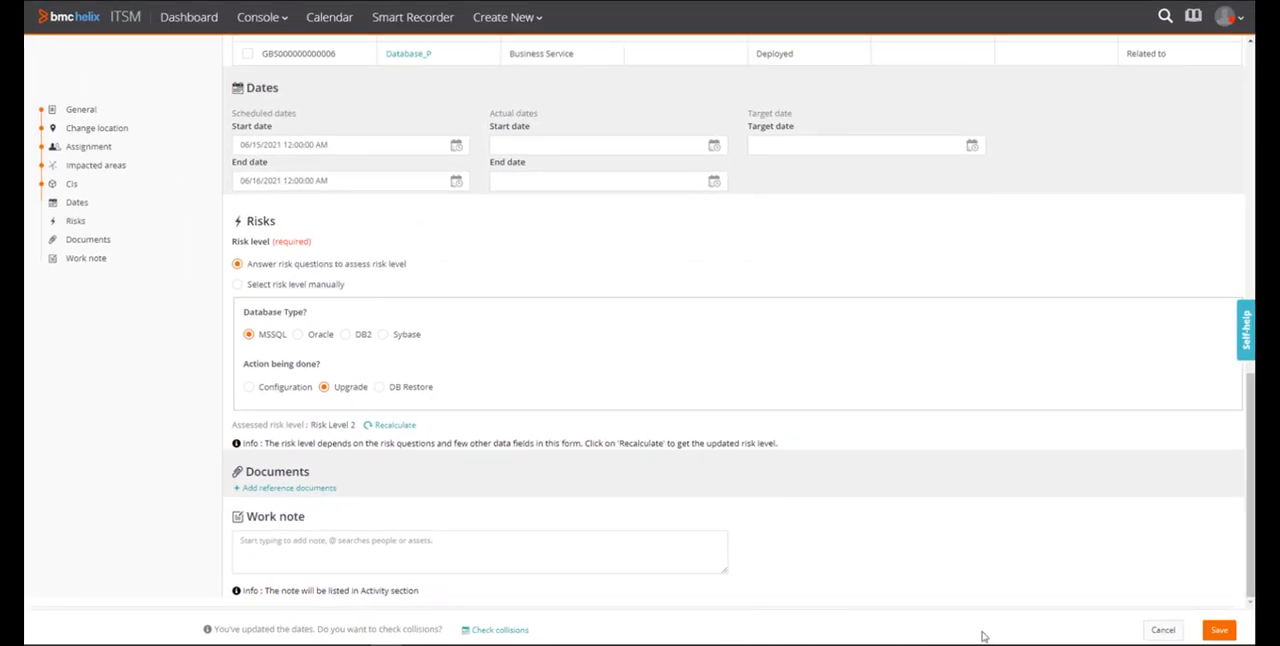
{"action": "left_click", "coordinate": [1218, 630]}
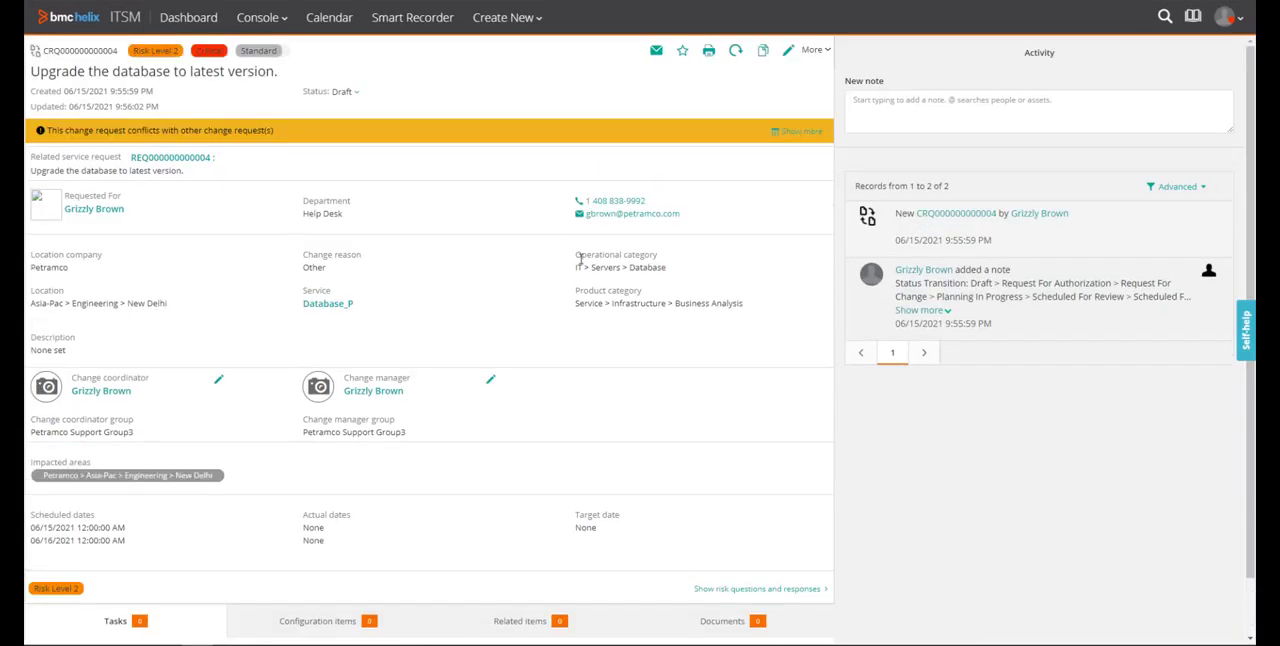
{"action": "mouse_move", "coordinate": [489, 133]}
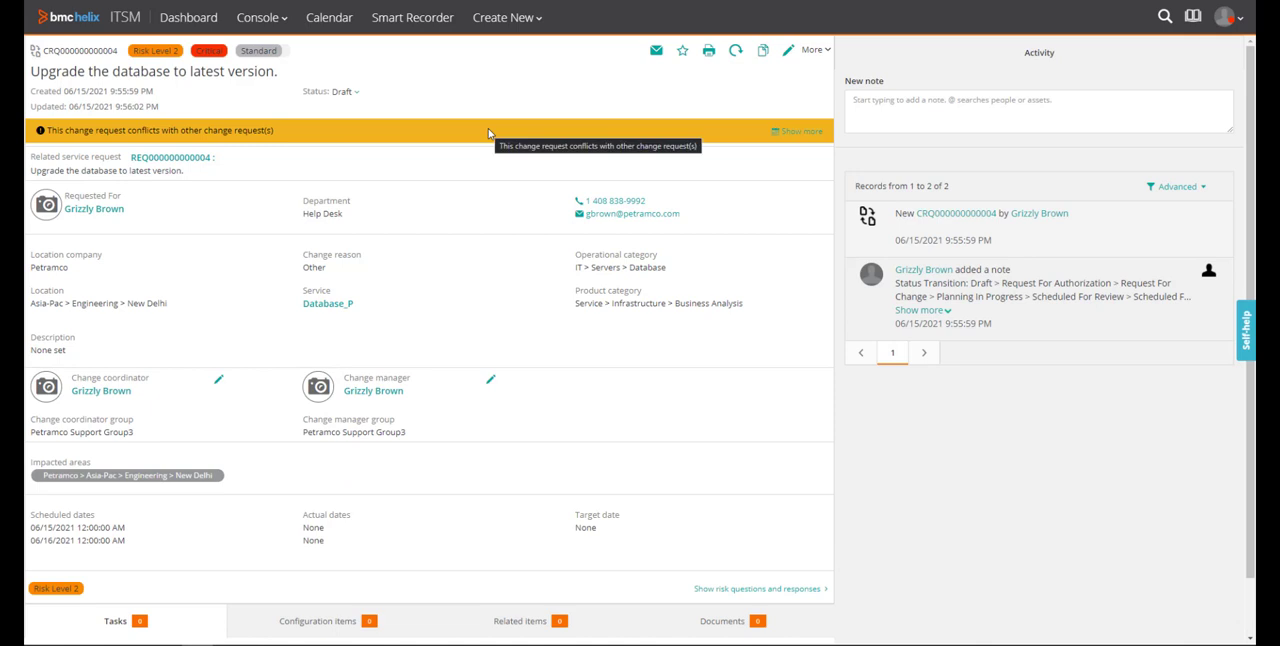
{"action": "mouse_move", "coordinate": [595, 145]}
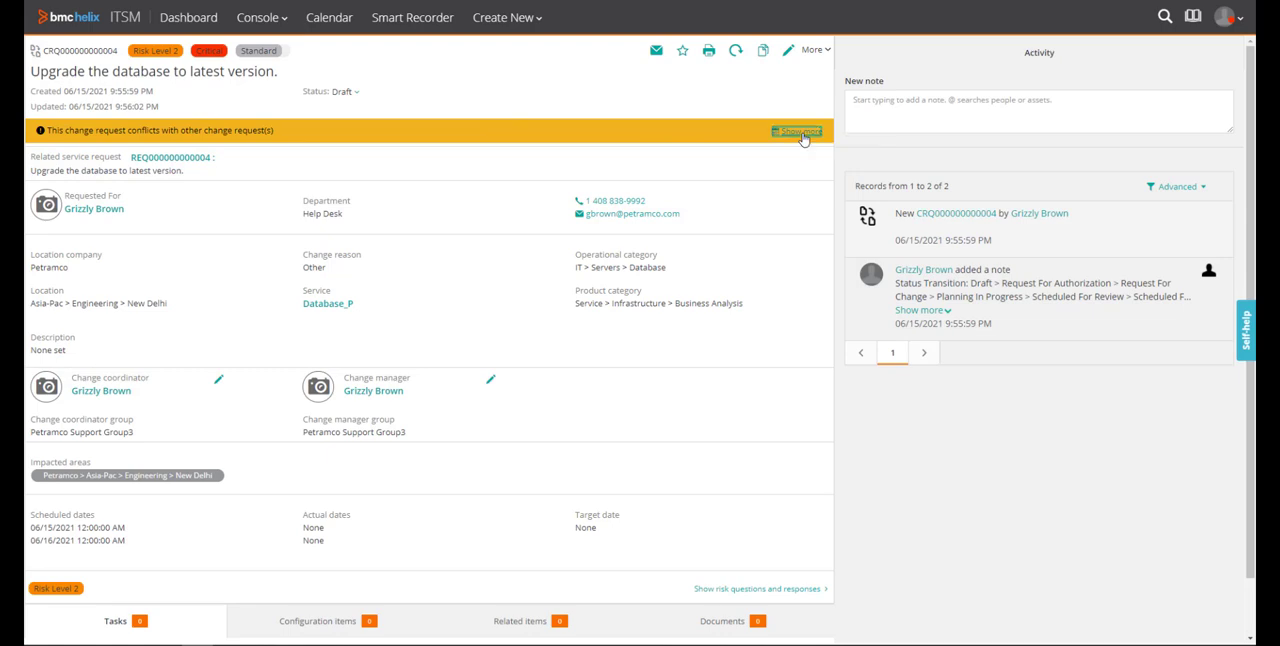
Expand the yellow conflict banner to show the three detected collisions
{"action": "left_click", "coordinate": [797, 130]}
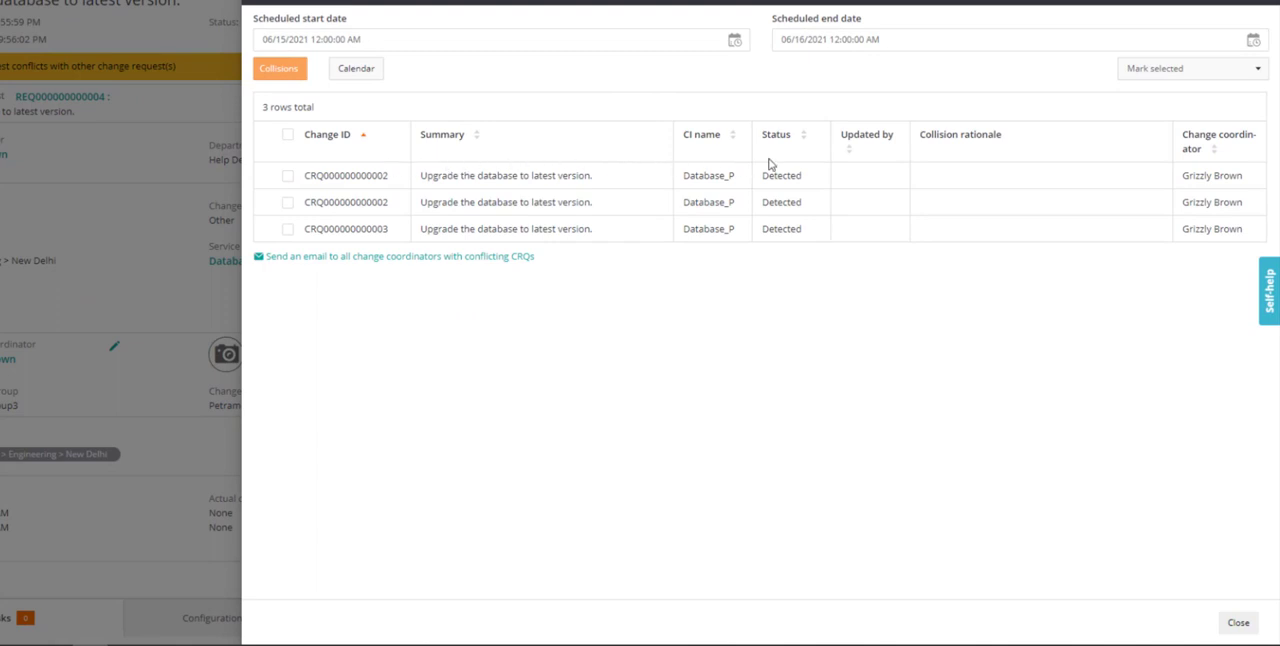
{"action": "mouse_move", "coordinate": [1165, 163]}
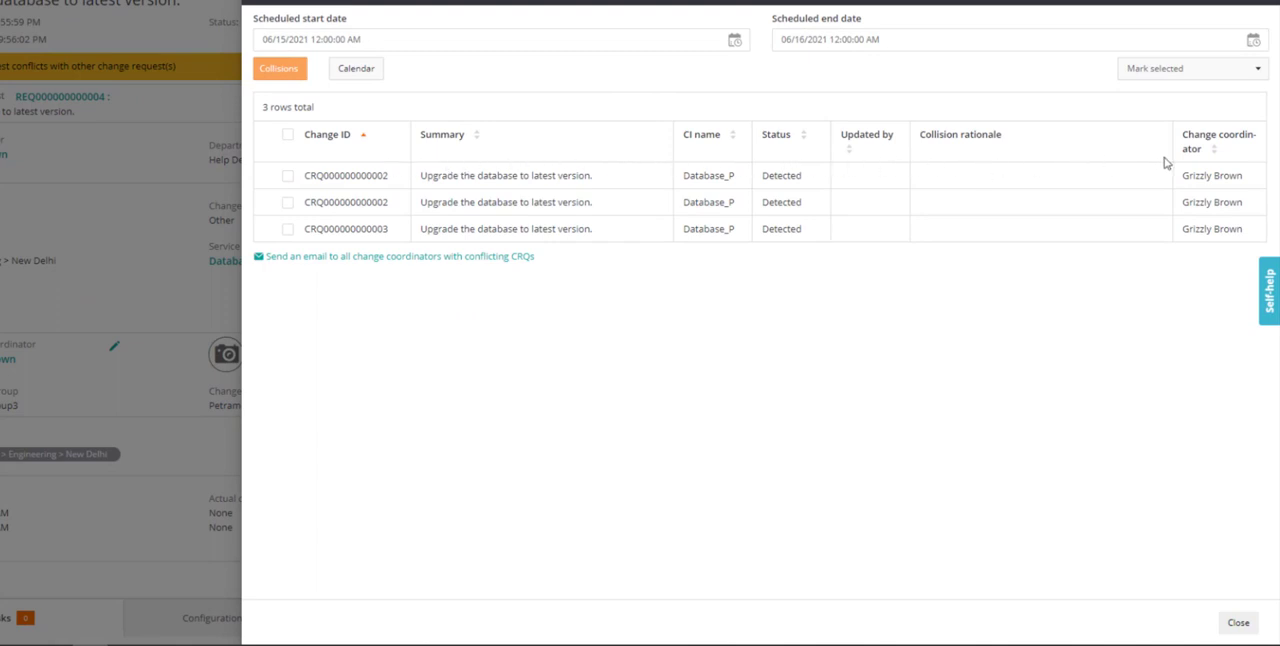
{"action": "mouse_move", "coordinate": [1151, 161]}
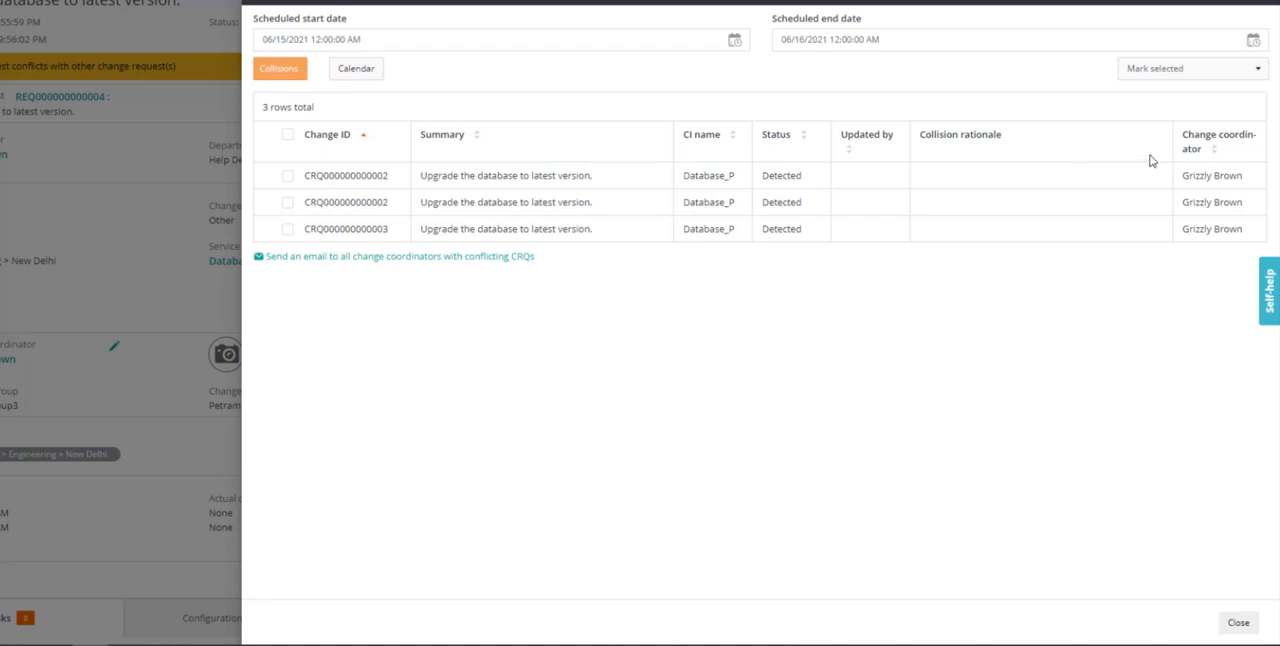
{"action": "mouse_move", "coordinate": [356, 68]}
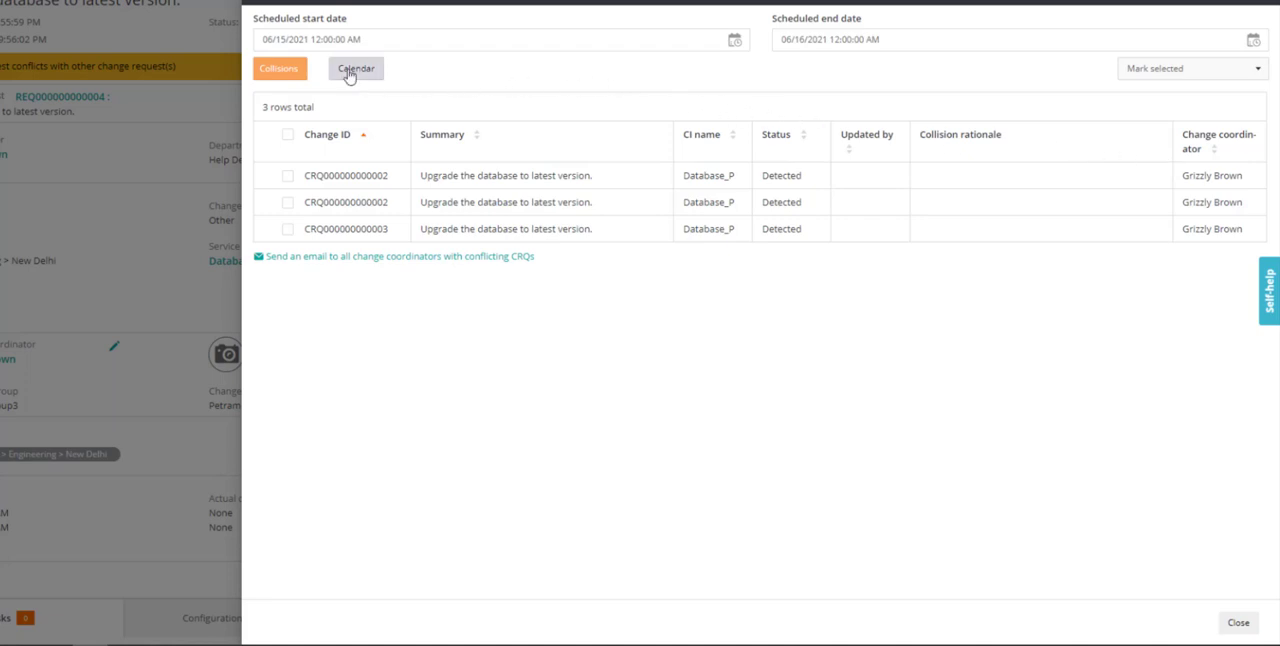
{"action": "left_click", "coordinate": [356, 68]}
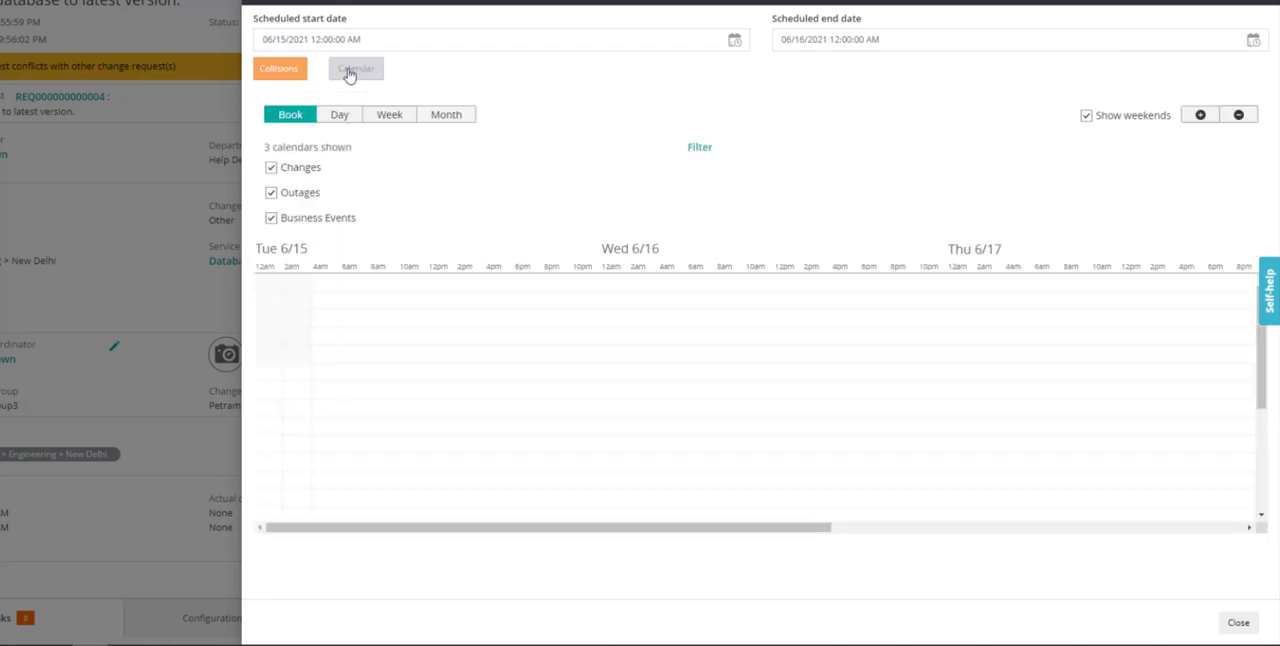
{"action": "left_click", "coordinate": [279, 68]}
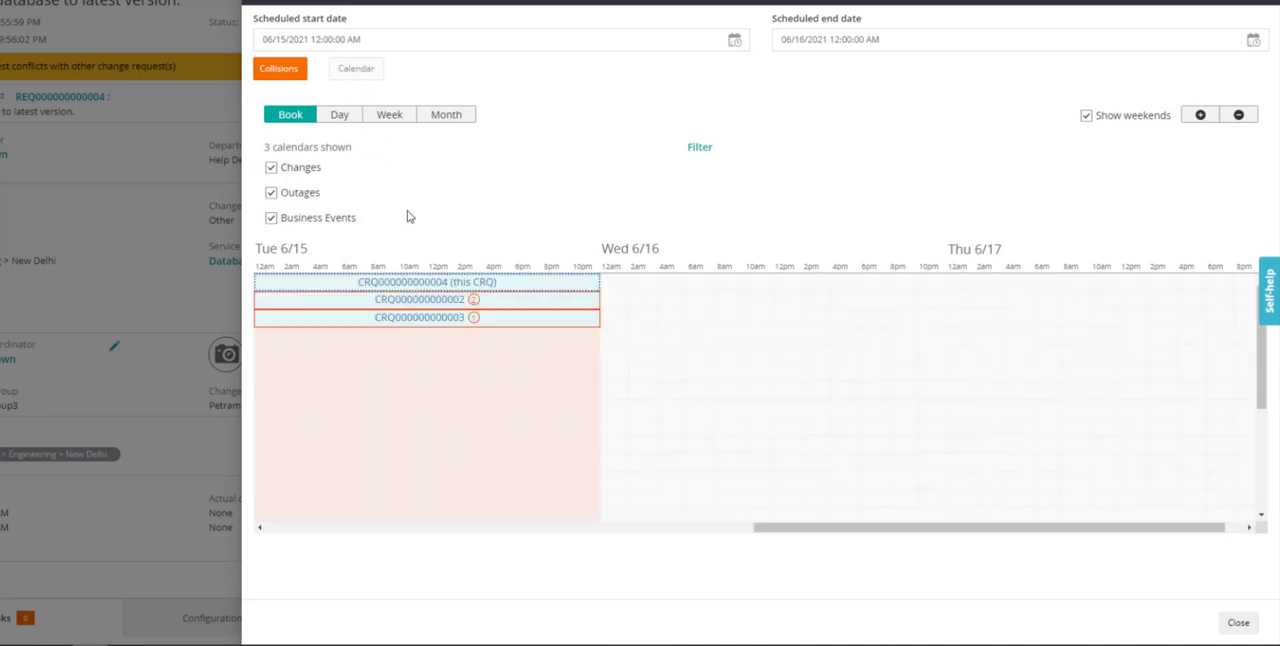
{"action": "mouse_move", "coordinate": [366, 156]}
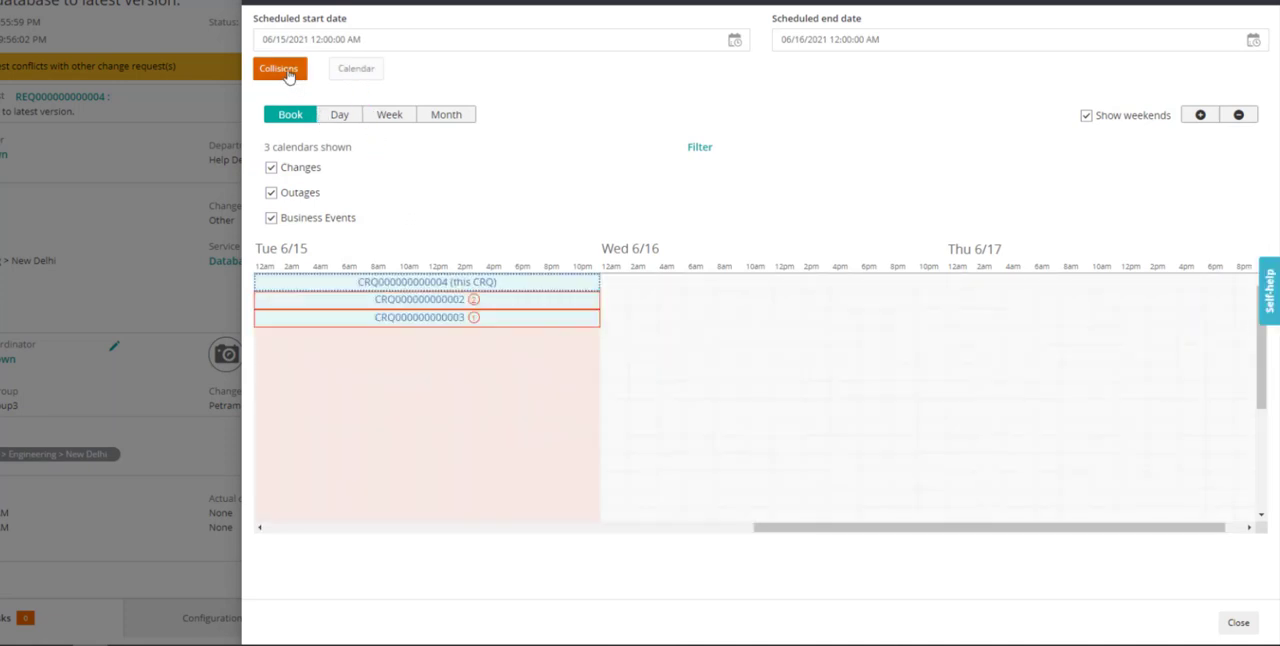
{"action": "left_click", "coordinate": [279, 68]}
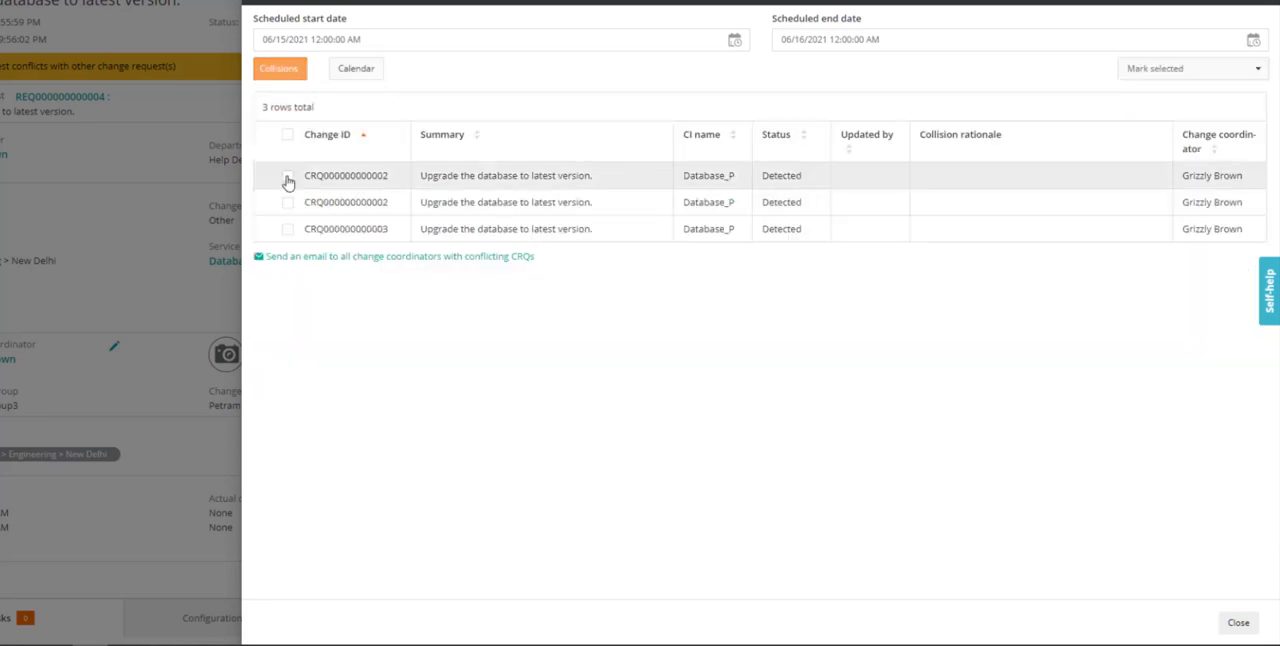
Select all three collisions in the grid and open the Mark selected status list
{"action": "left_click", "coordinate": [287, 175]}
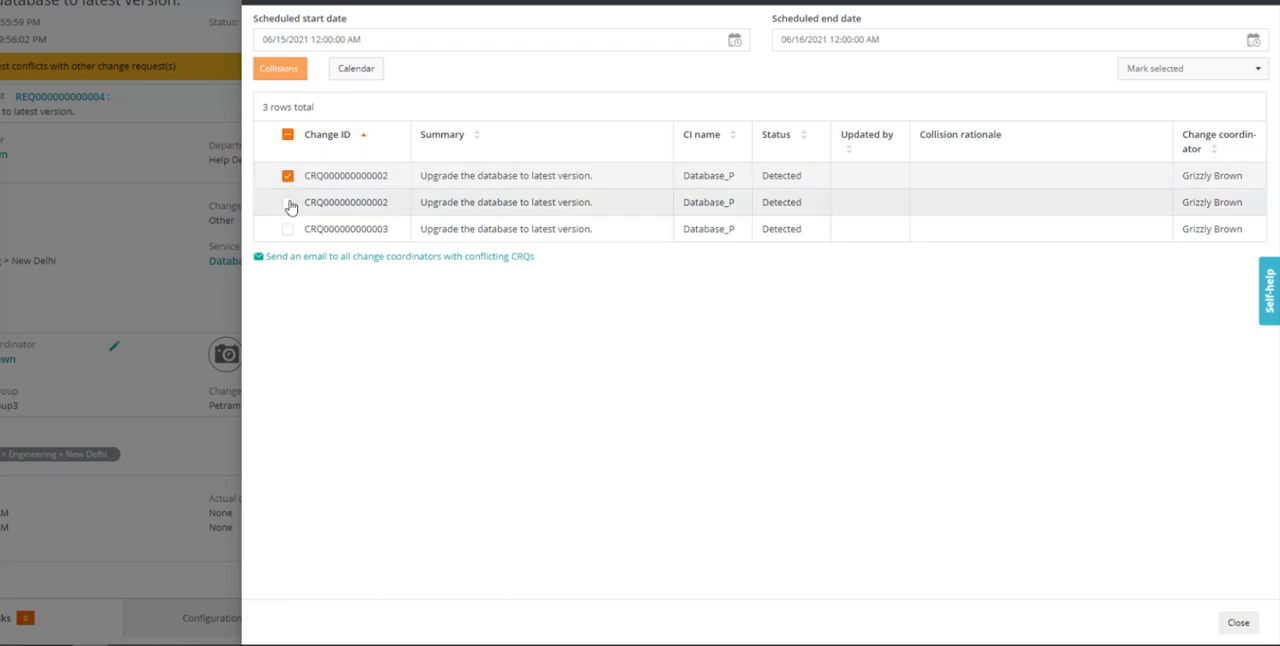
{"action": "left_click", "coordinate": [287, 202]}
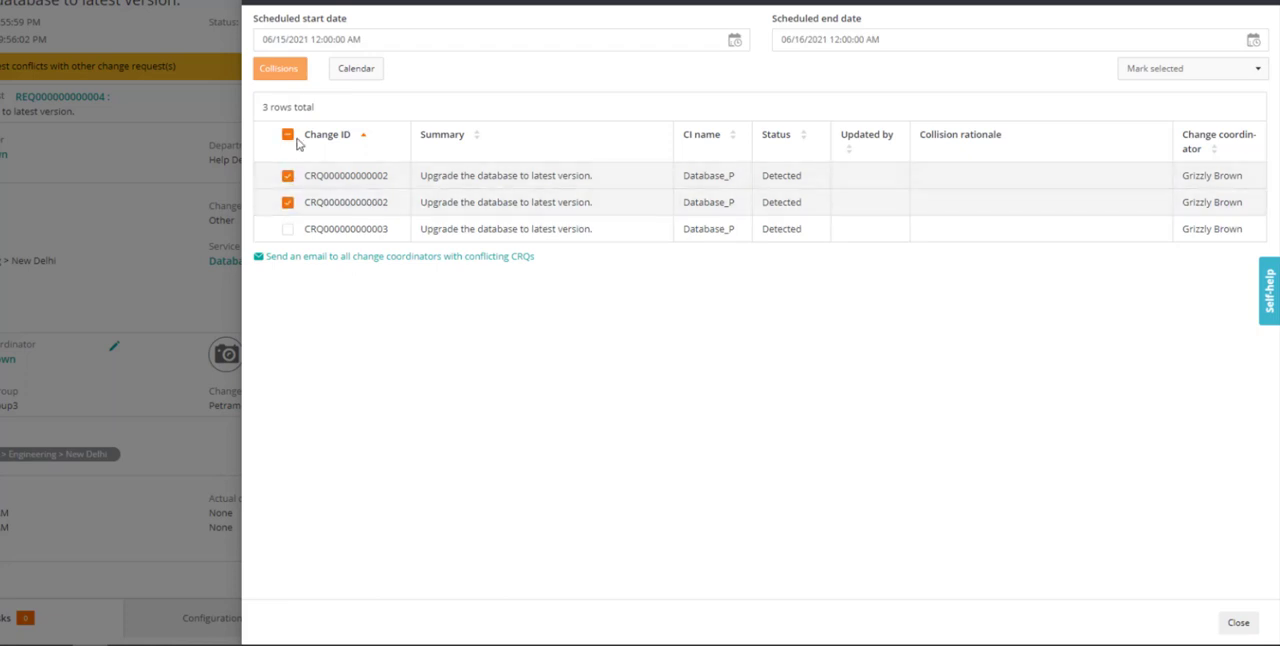
{"action": "left_click", "coordinate": [288, 134]}
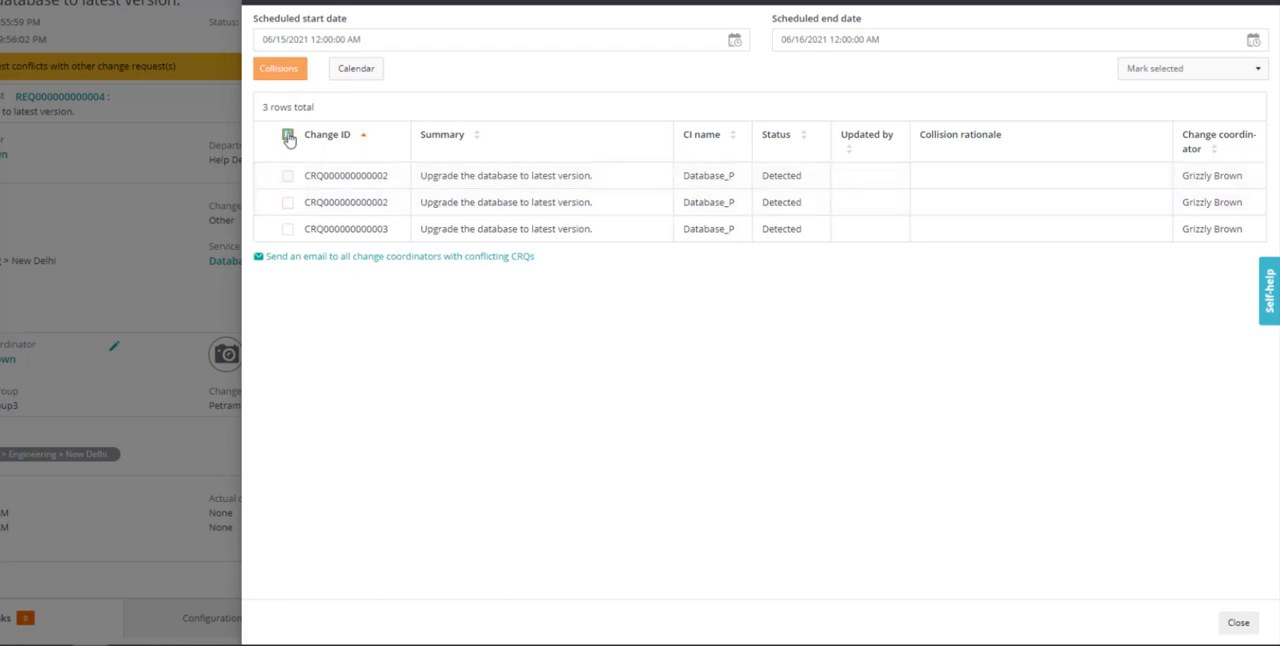
{"action": "left_click", "coordinate": [288, 134]}
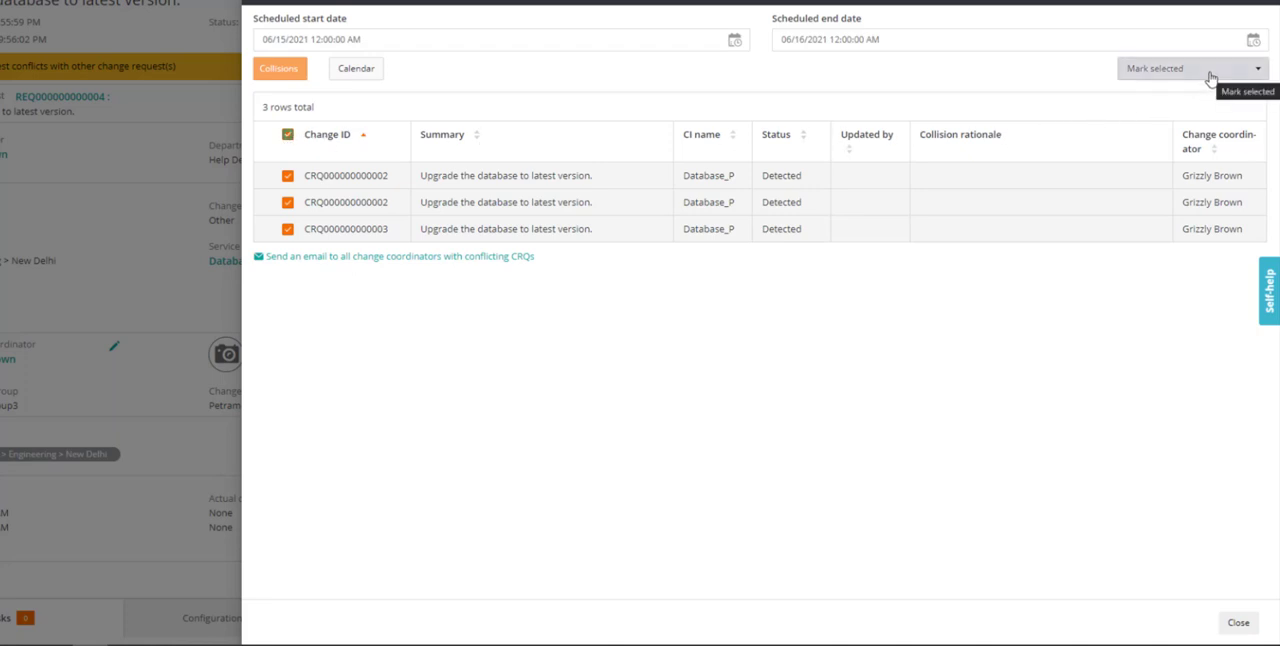
{"action": "left_click", "coordinate": [1188, 68]}
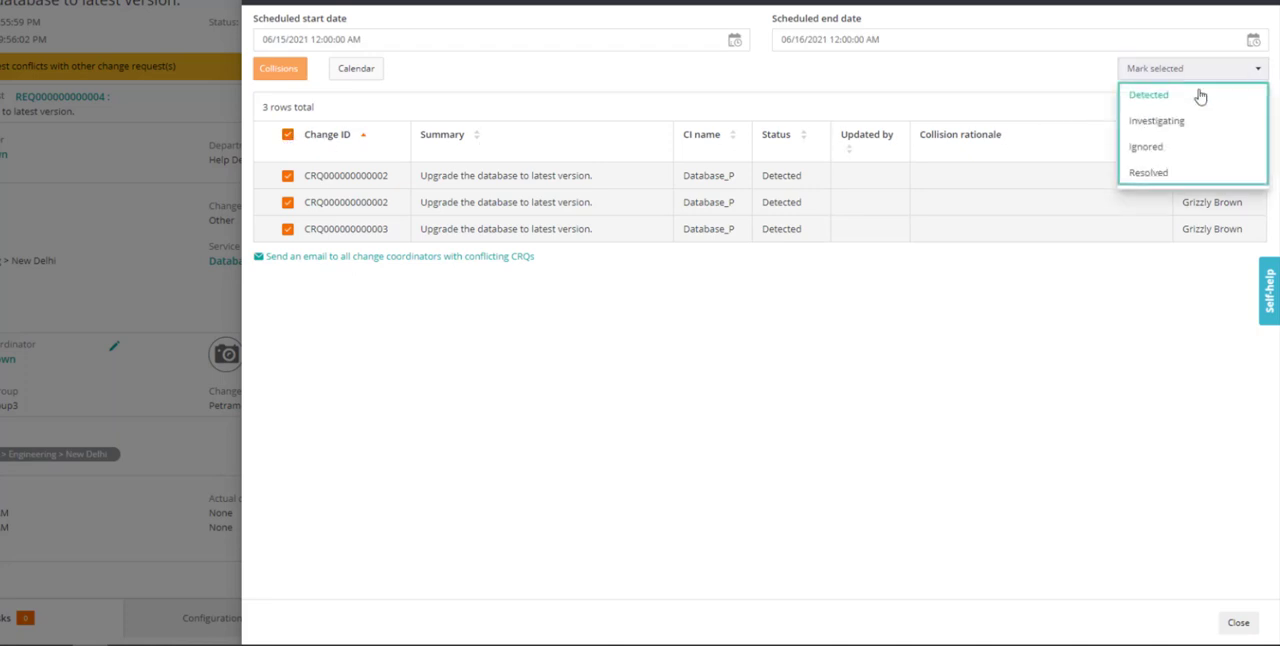
{"action": "mouse_move", "coordinate": [1173, 172]}
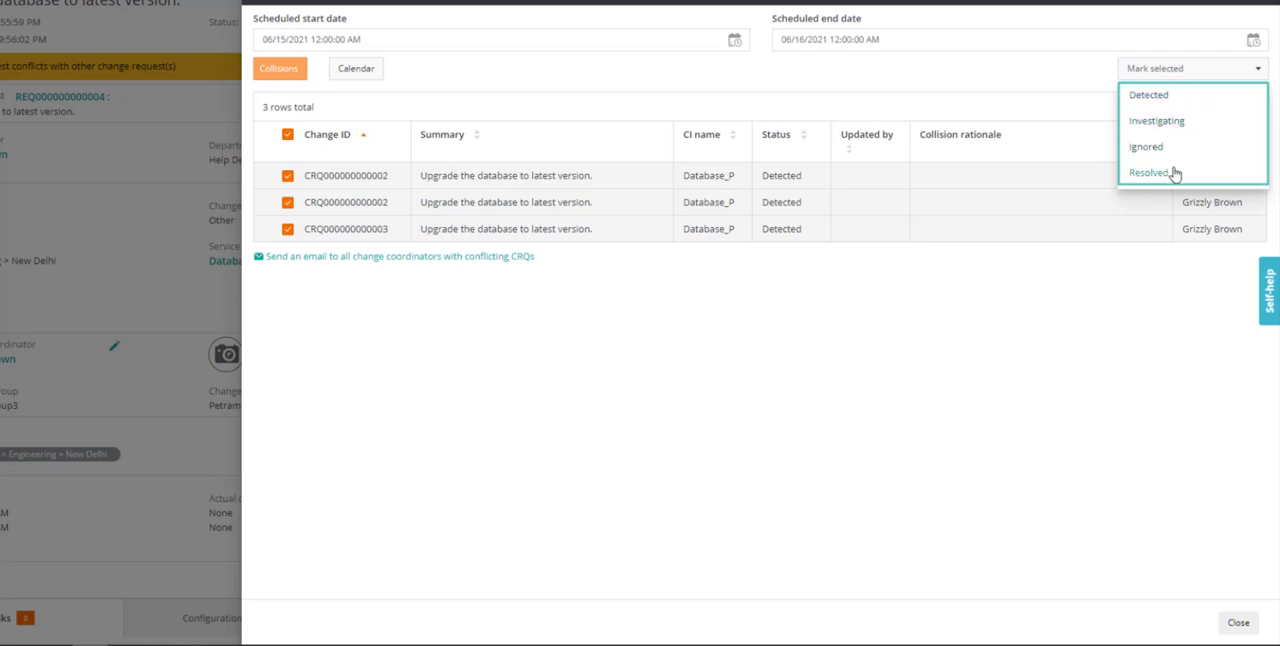
Mark the three collisions Resolved with rationale 'Resolved', then clear the selection
{"action": "left_click", "coordinate": [1147, 172]}
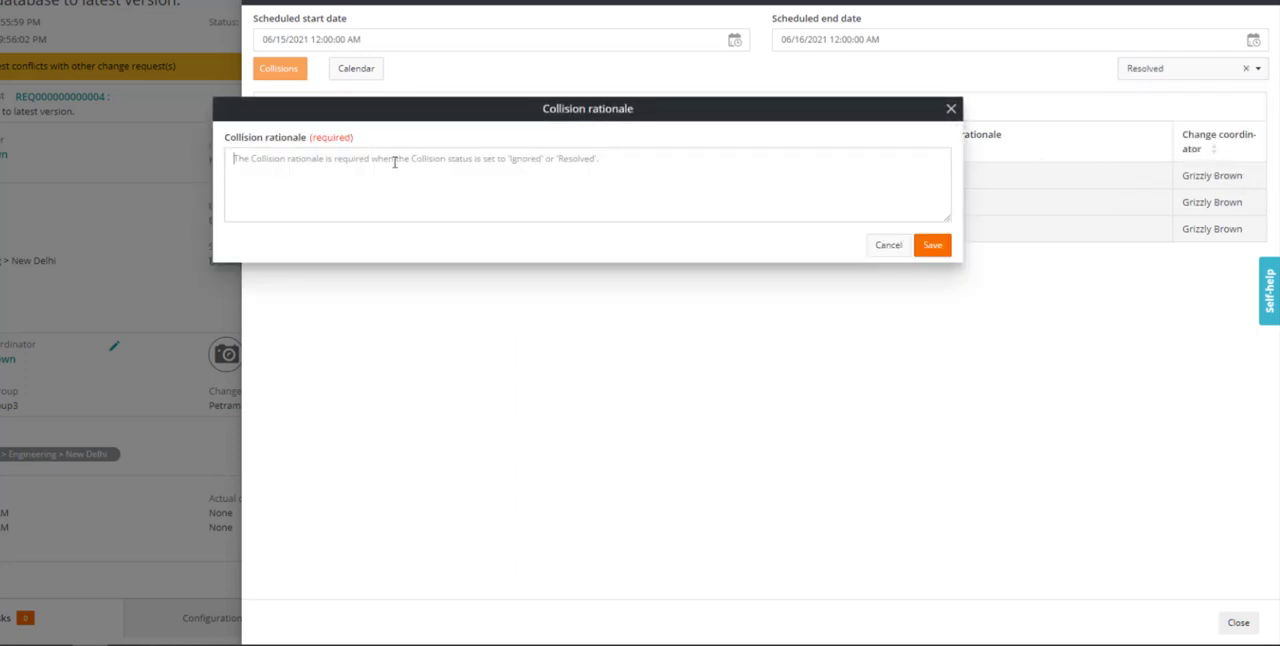
{"action": "type", "text": "Resolved"}
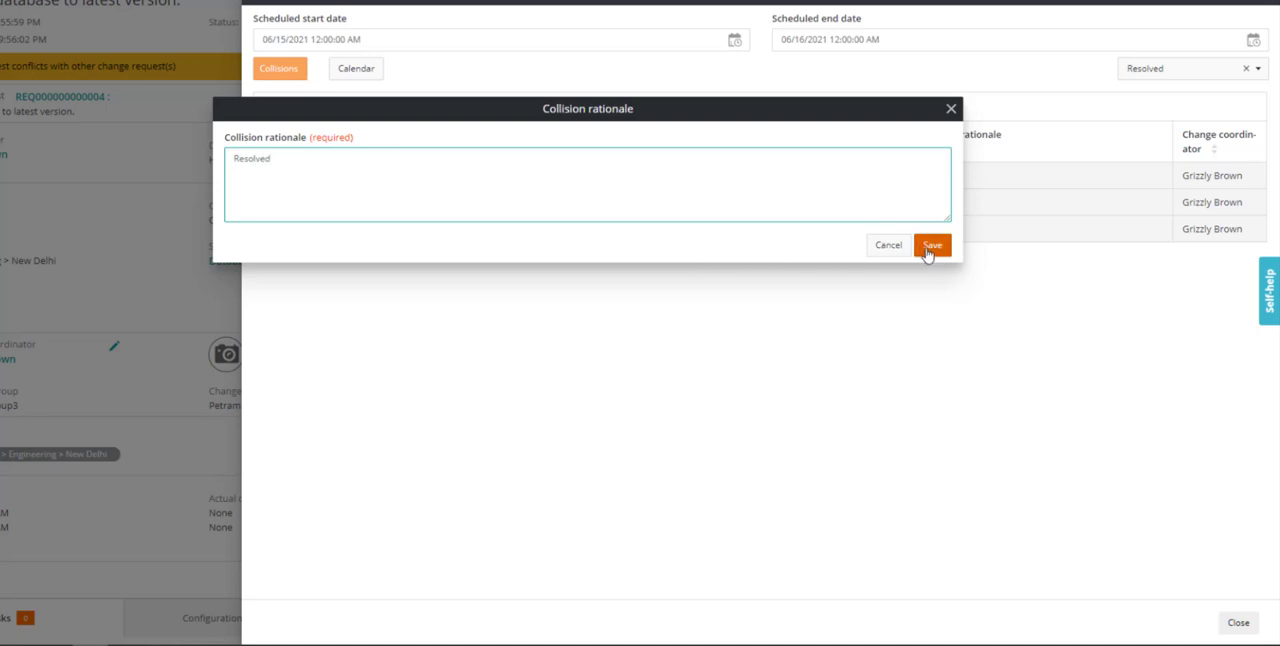
{"action": "left_click", "coordinate": [931, 245]}
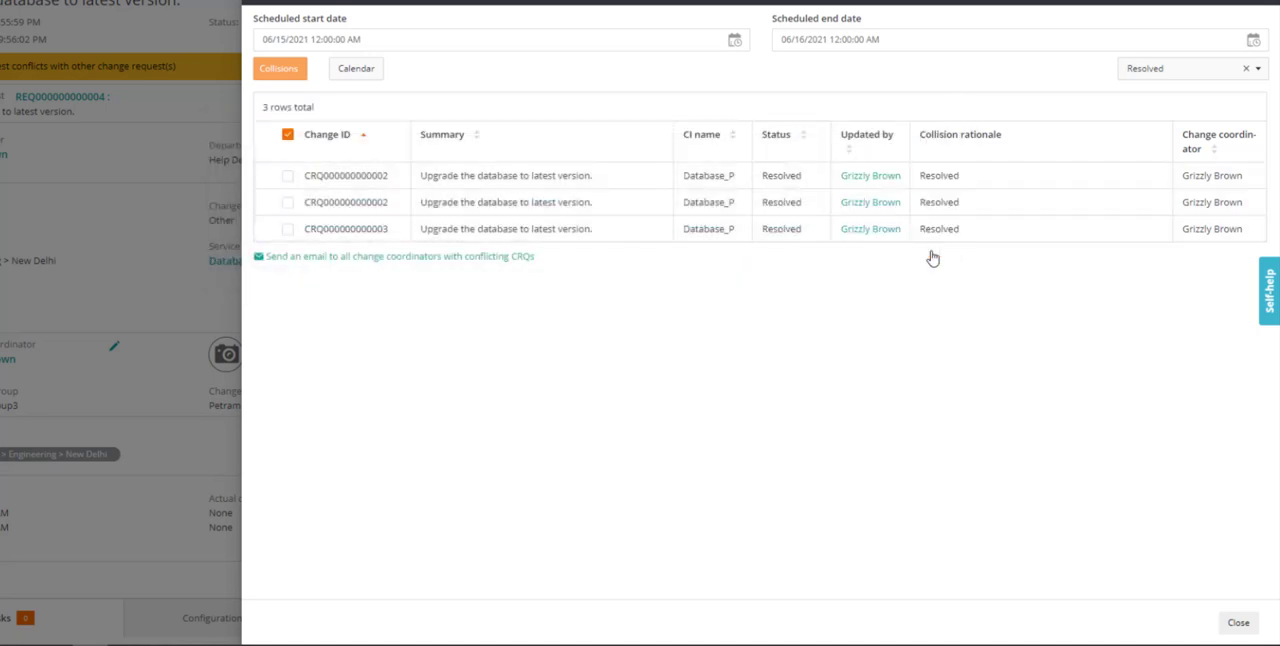
{"action": "left_click", "coordinate": [288, 134]}
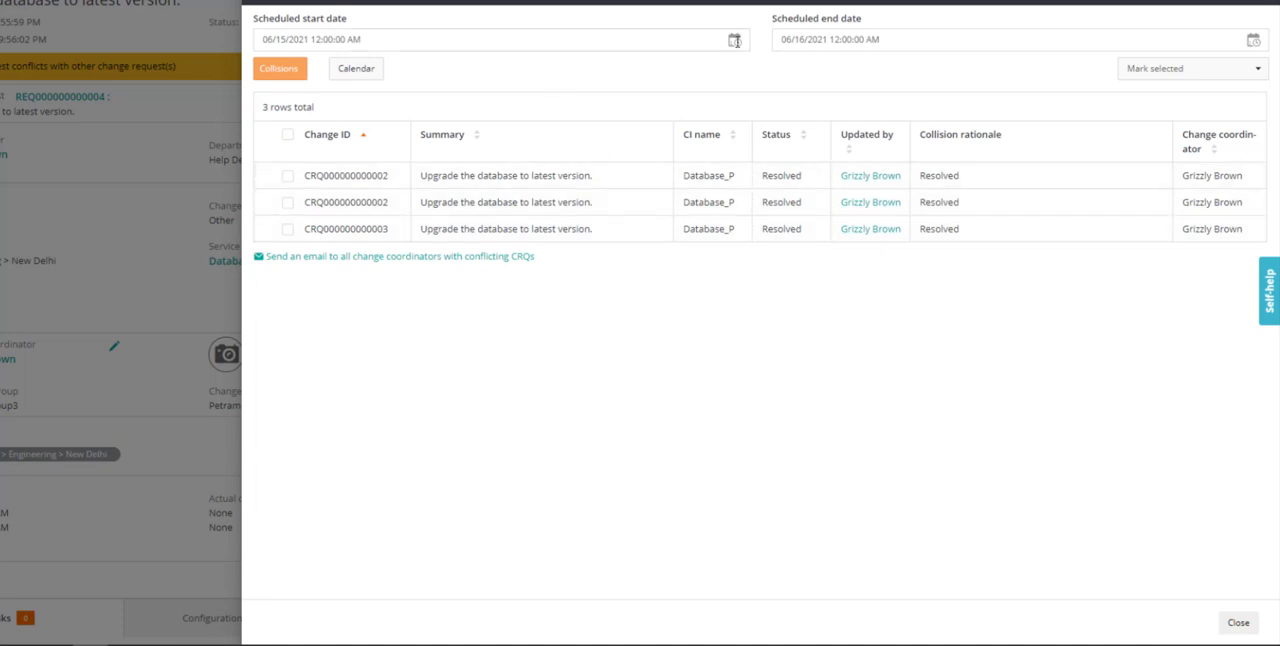
Set Scheduled start date to 07/01/2021 and Scheduled end date to 07/31/2021
{"action": "left_click", "coordinate": [735, 40]}
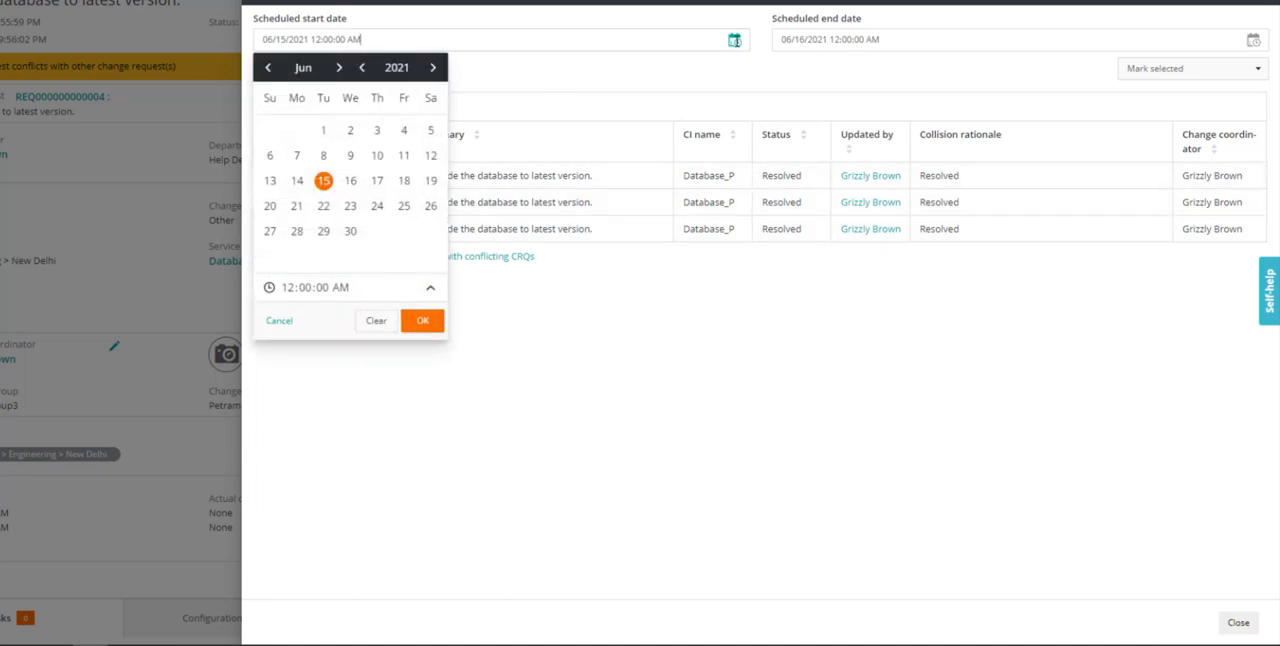
{"action": "left_click", "coordinate": [339, 67]}
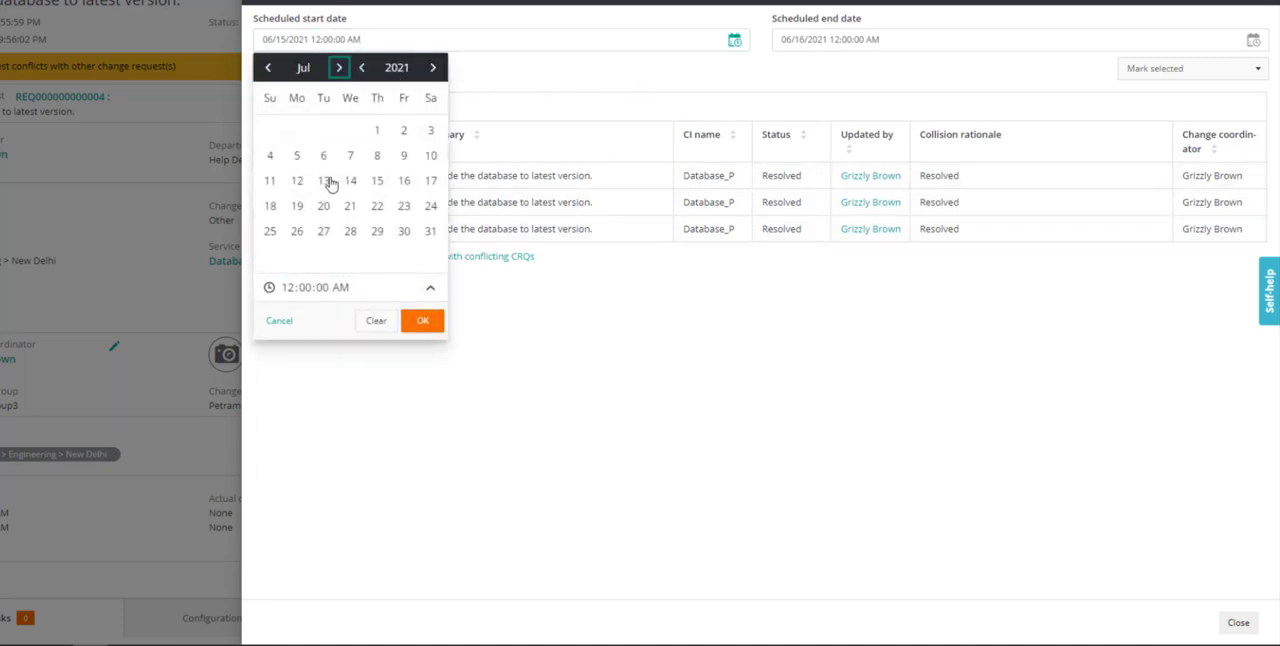
{"action": "left_click", "coordinate": [377, 130]}
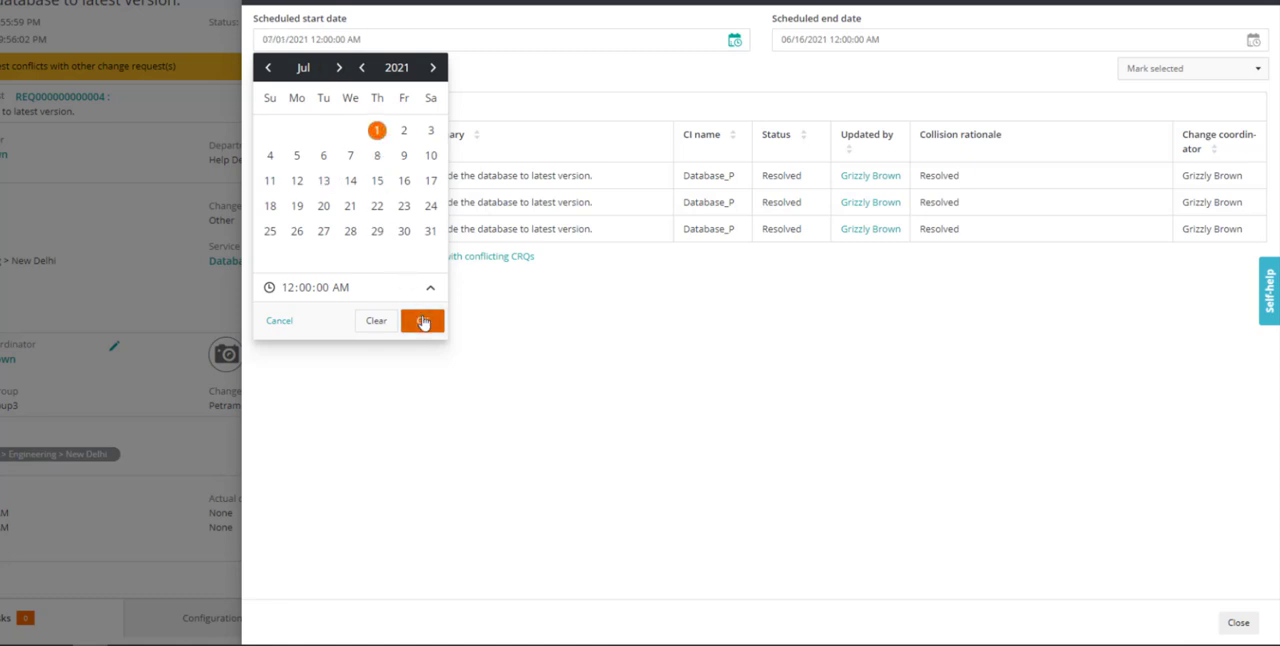
{"action": "left_click", "coordinate": [422, 320]}
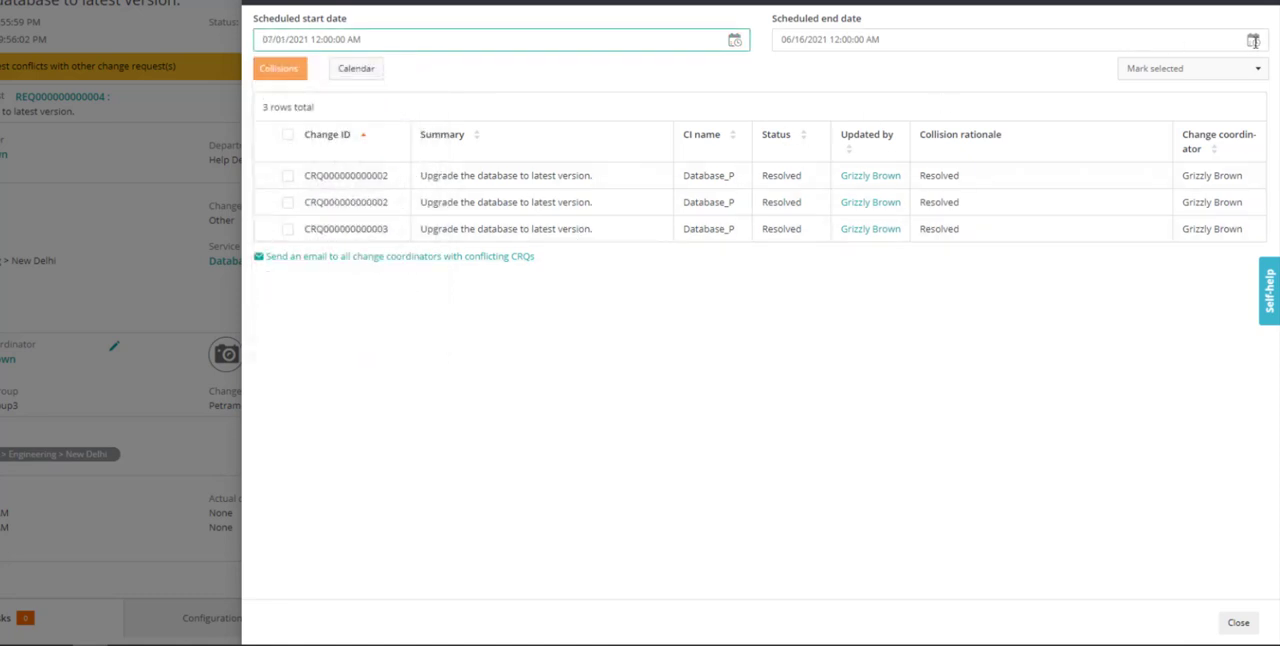
{"action": "left_click", "coordinate": [1253, 39]}
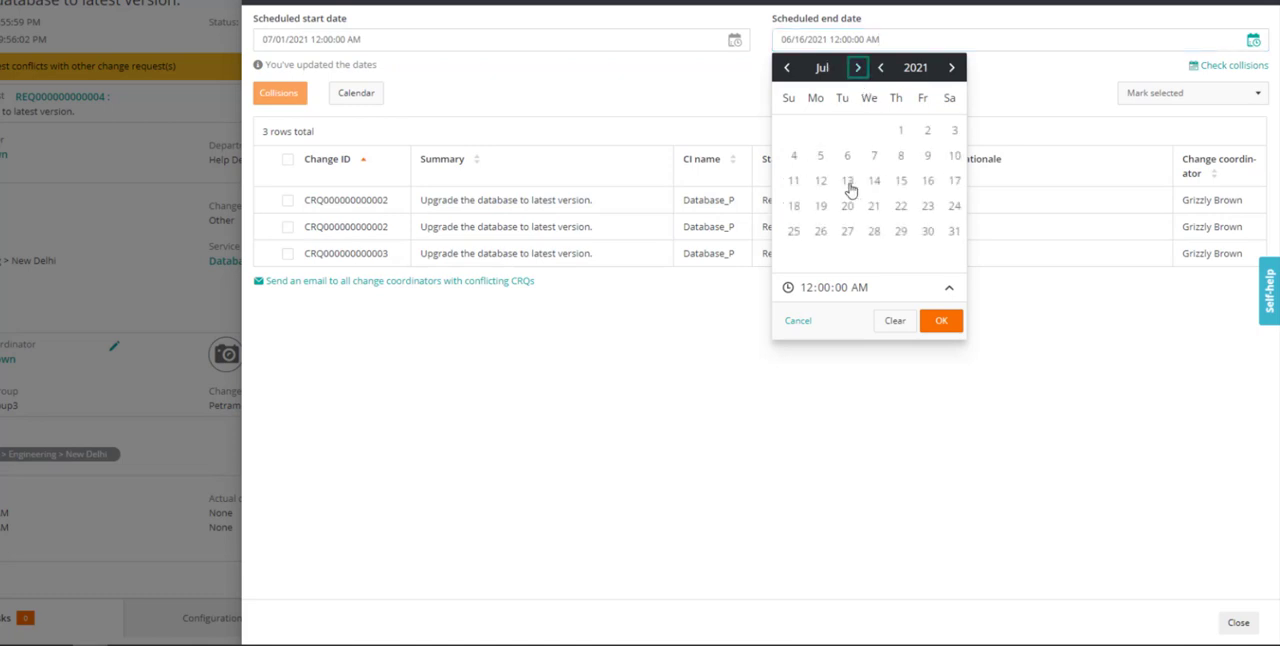
{"action": "left_click", "coordinate": [948, 231]}
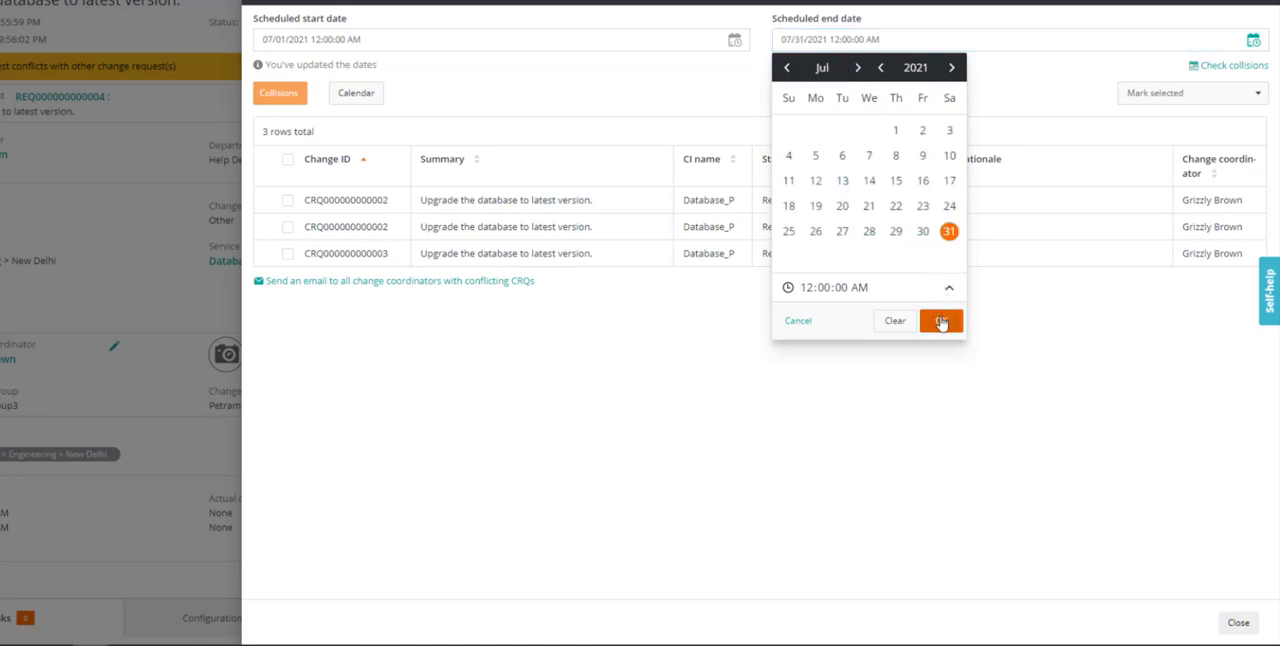
{"action": "left_click", "coordinate": [940, 320]}
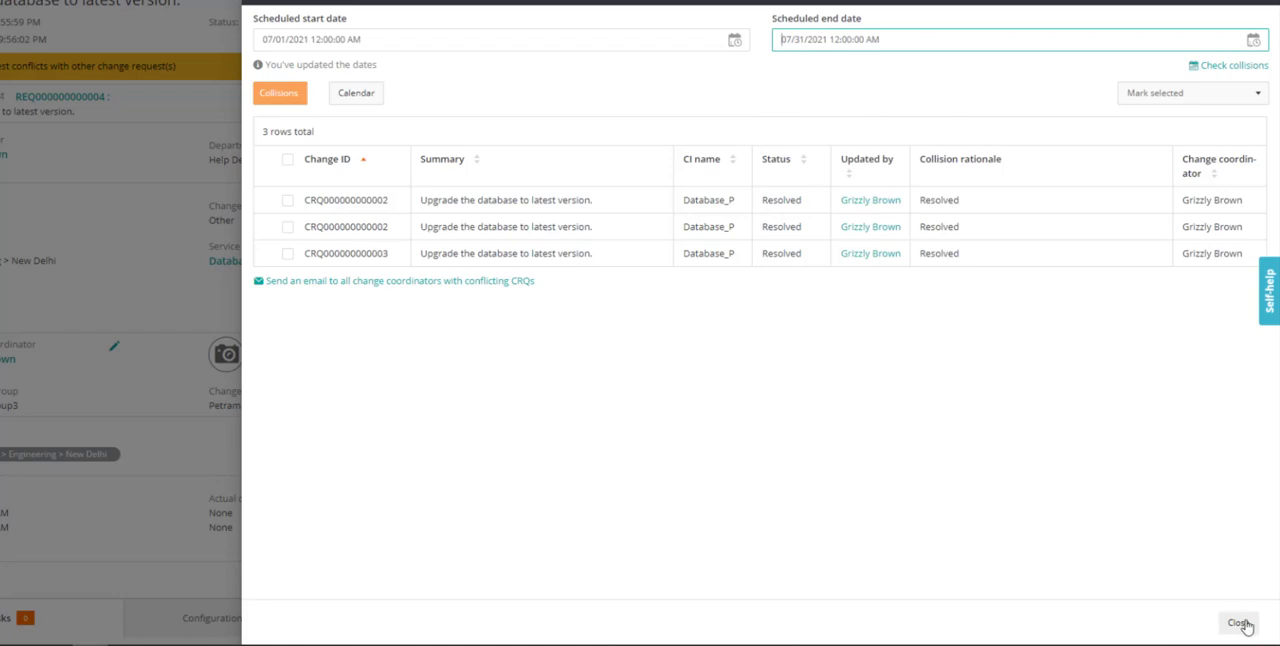
Close the Collisions panel and refresh the change request record
{"action": "left_click", "coordinate": [1240, 623]}
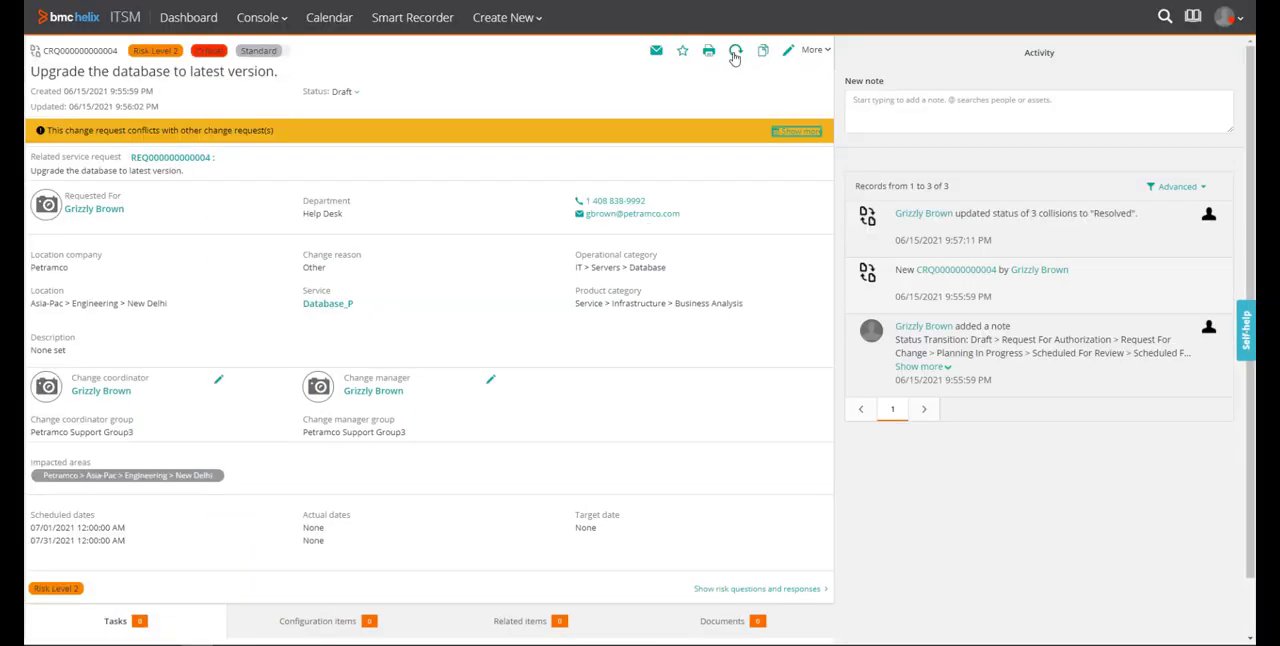
{"action": "left_click", "coordinate": [735, 50]}
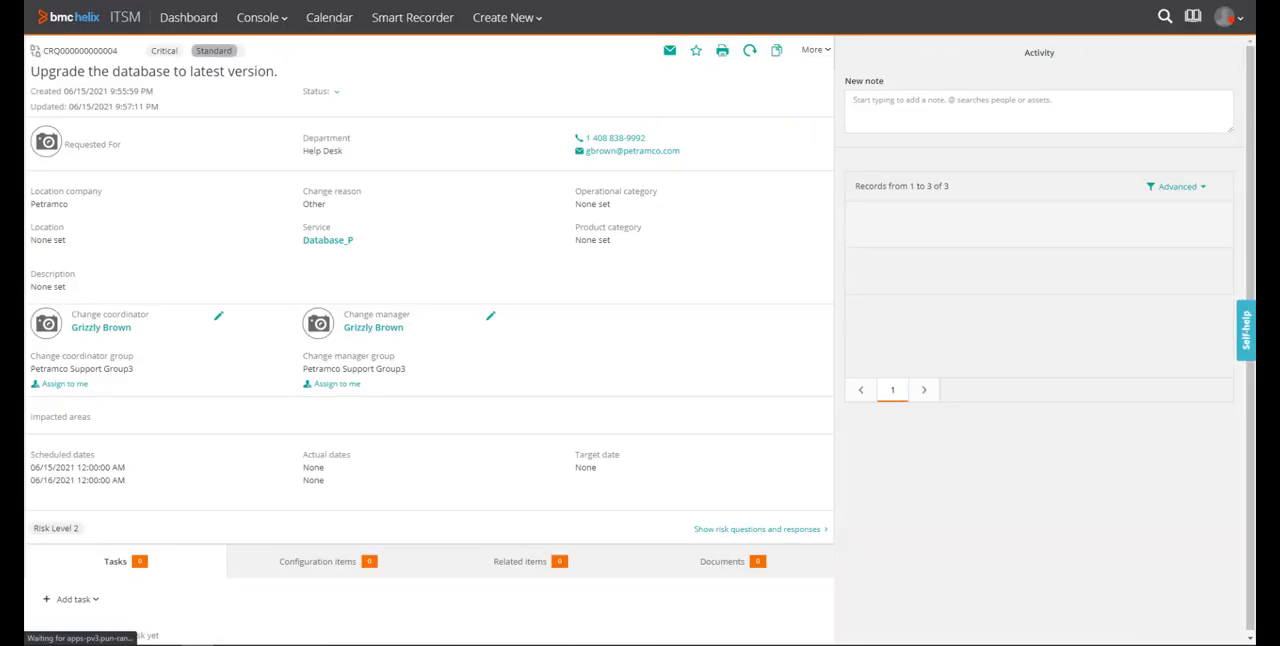